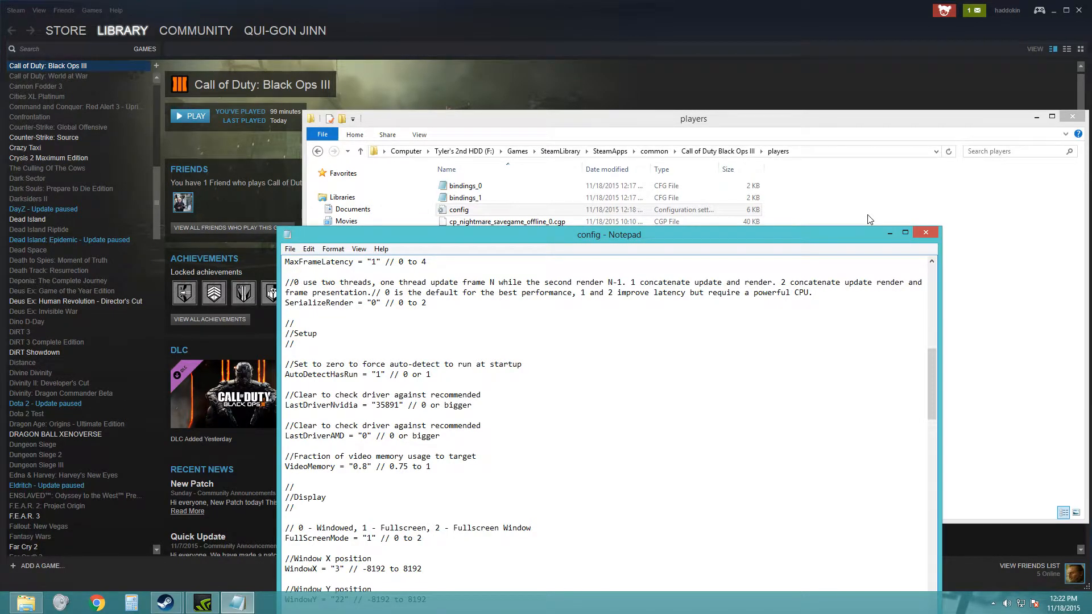
mouse_move(650, 260)
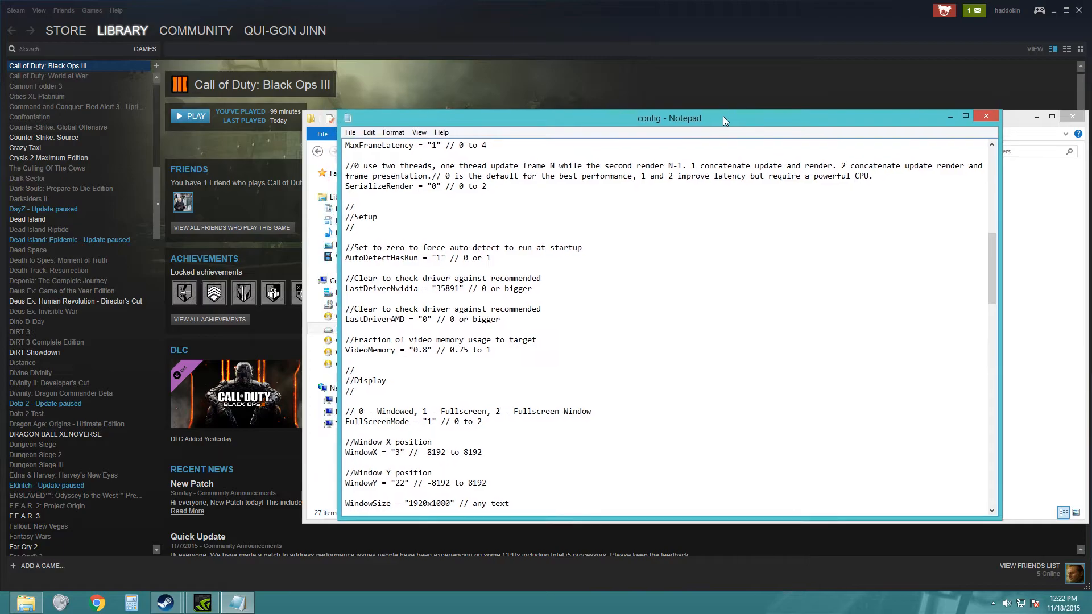
scroll("down", 3)
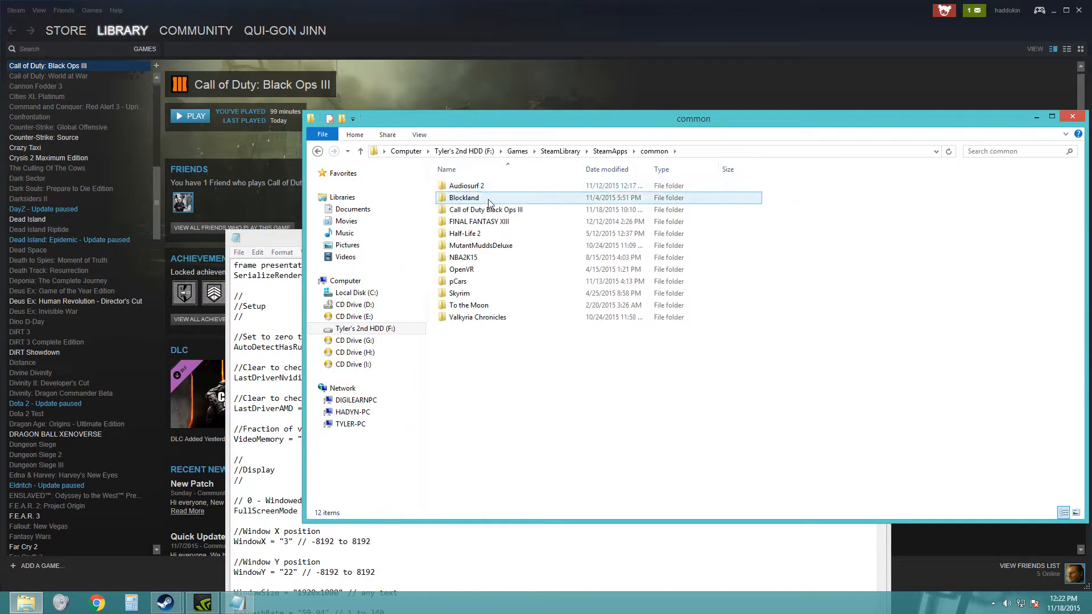
double_click(488, 209)
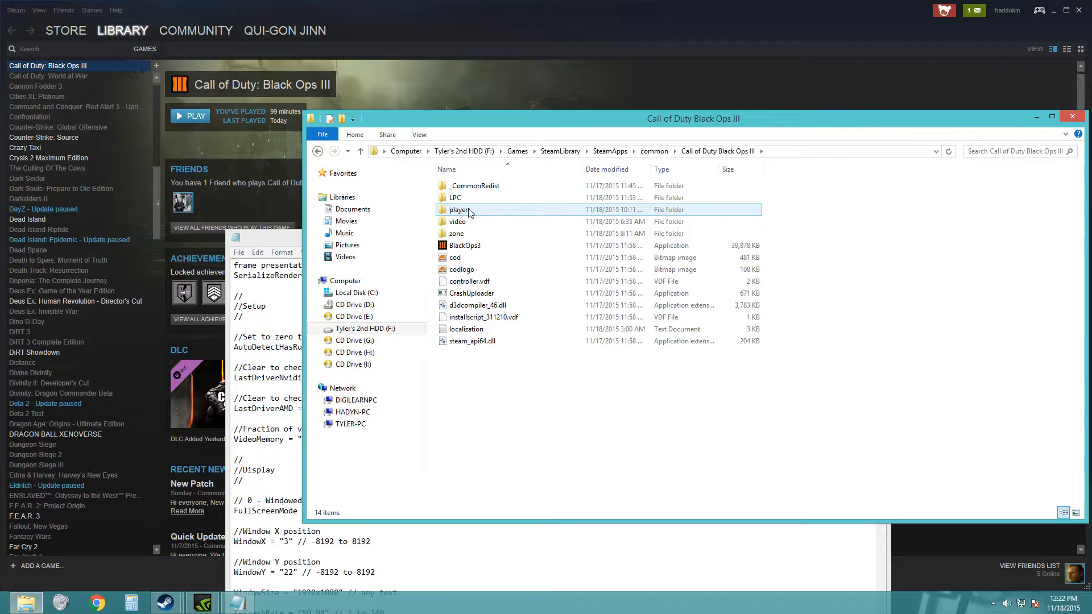
double_click(459, 209)
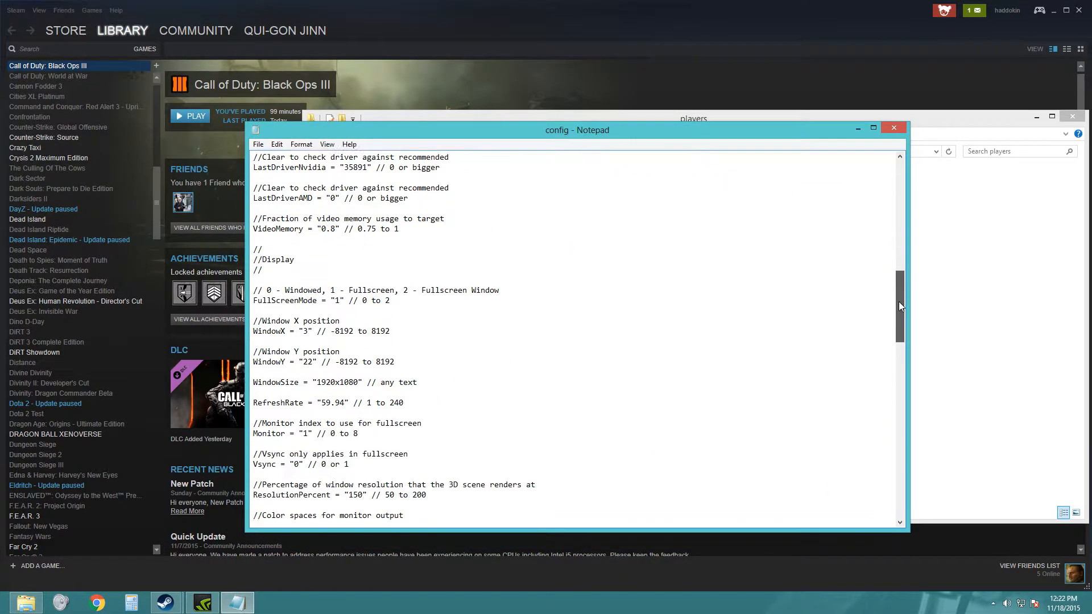
scroll("down", 3)
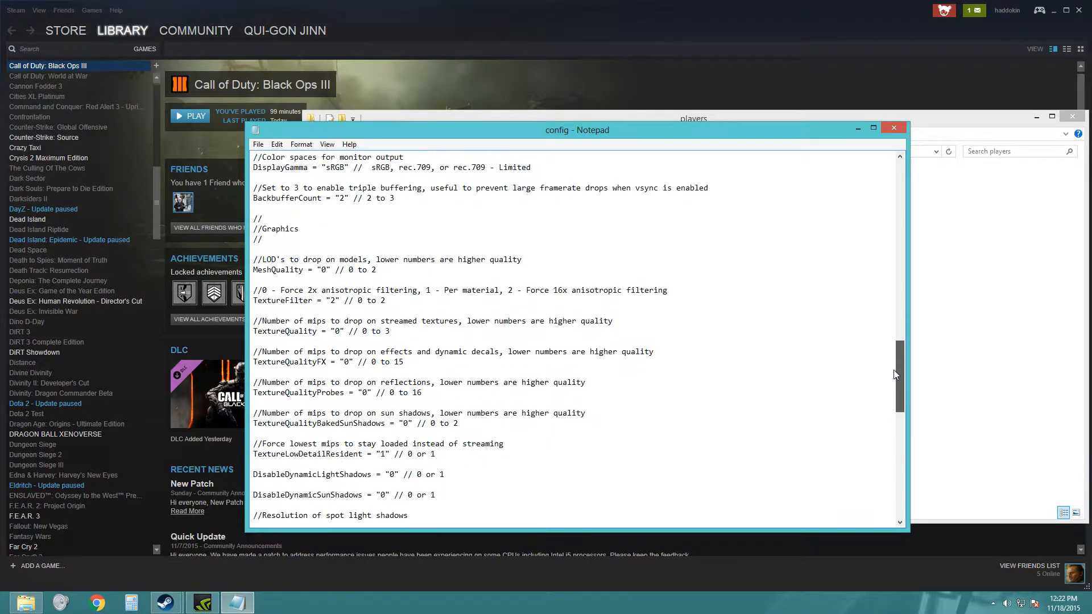
scroll("down", 3)
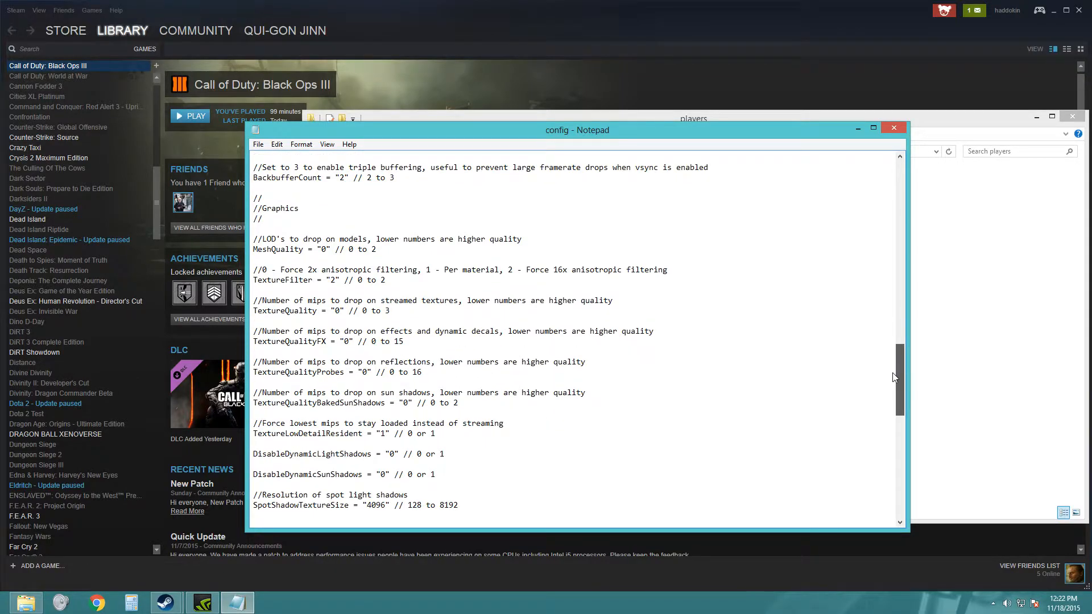
scroll("down", 3)
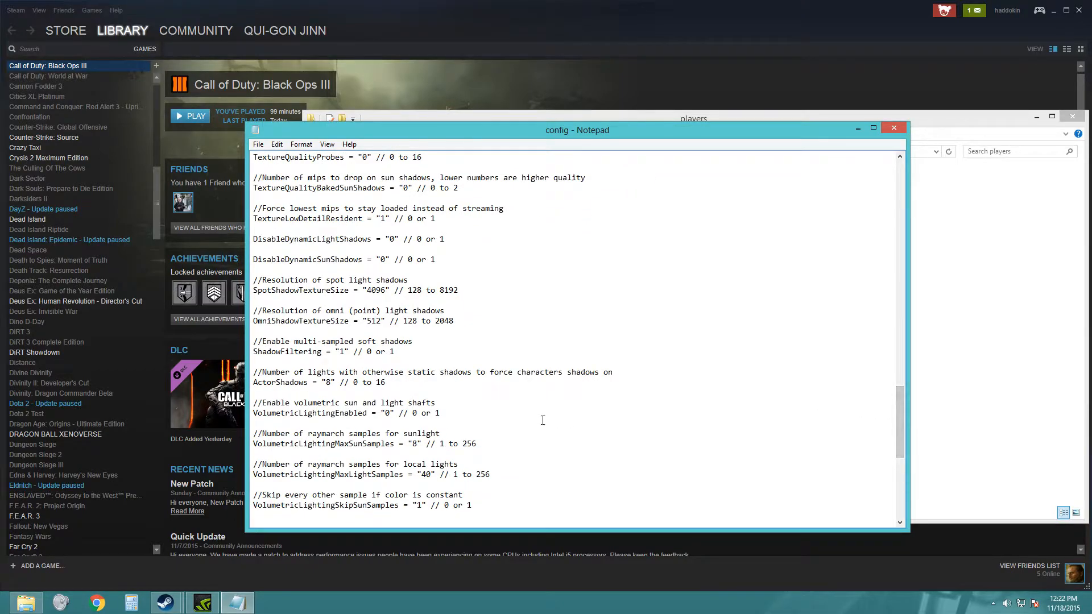
scroll("down", 3)
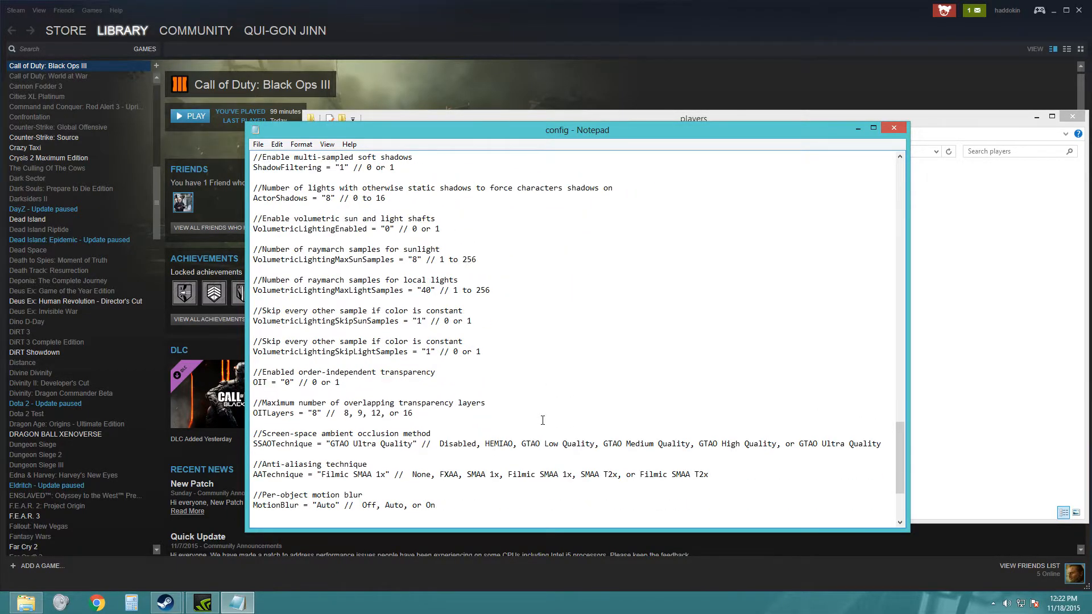
scroll("down", 3)
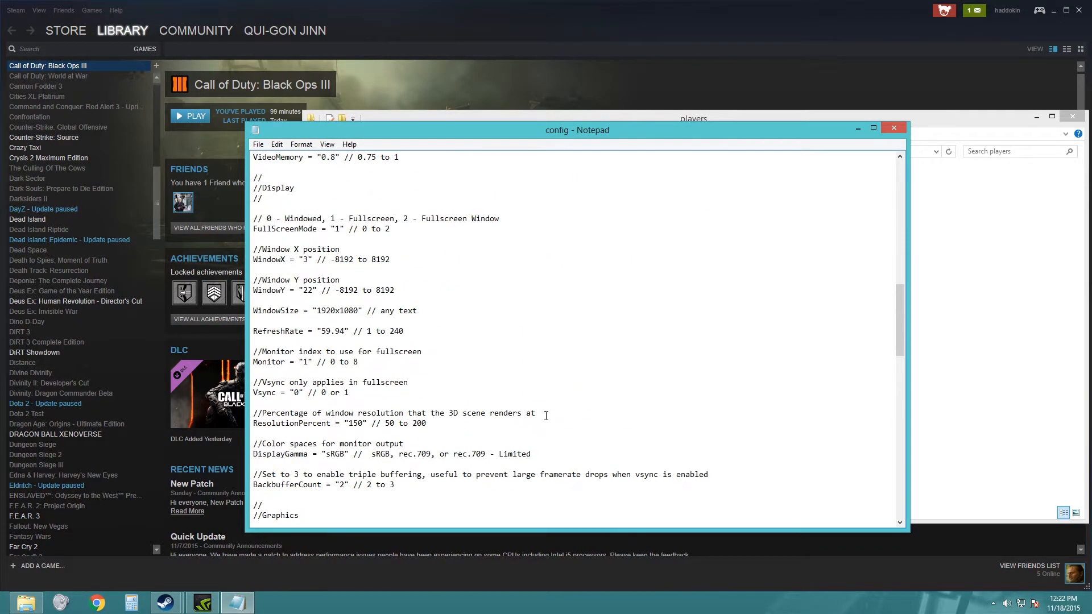
scroll("down", 3)
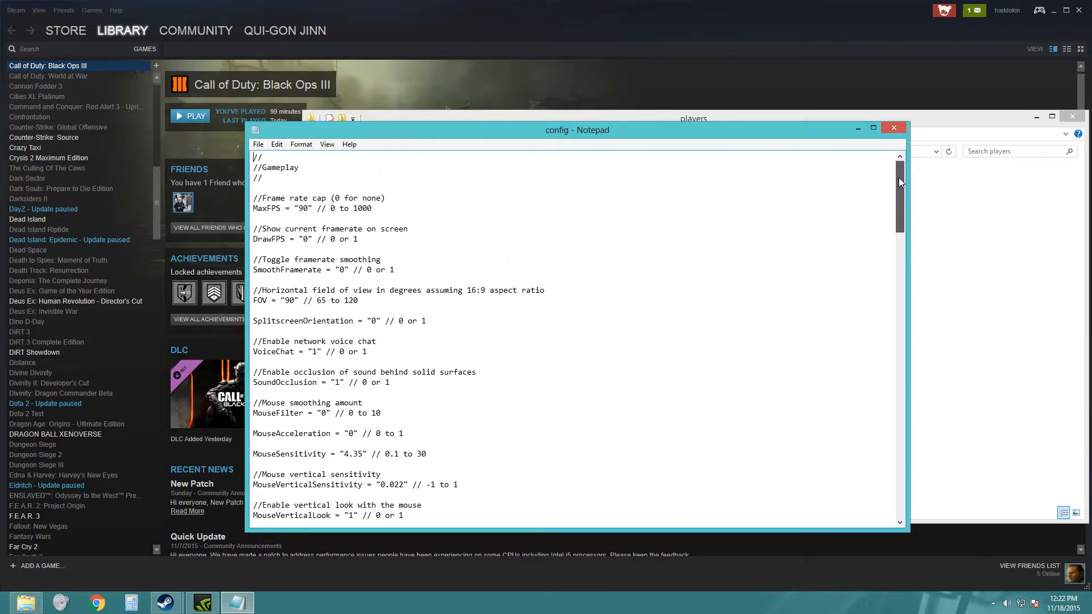
scroll("down", 3)
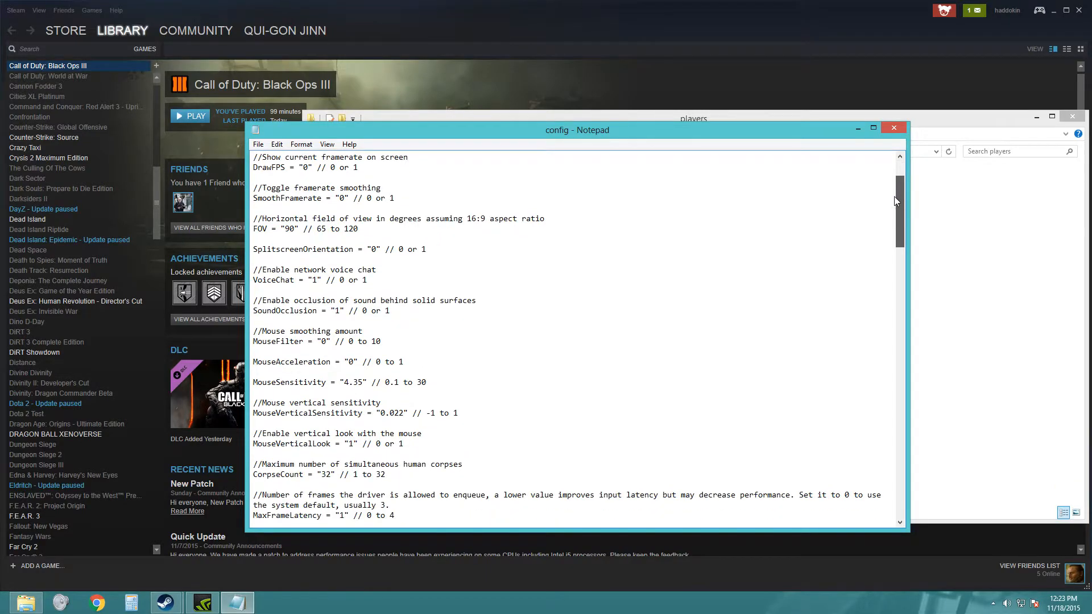
scroll("down", 3)
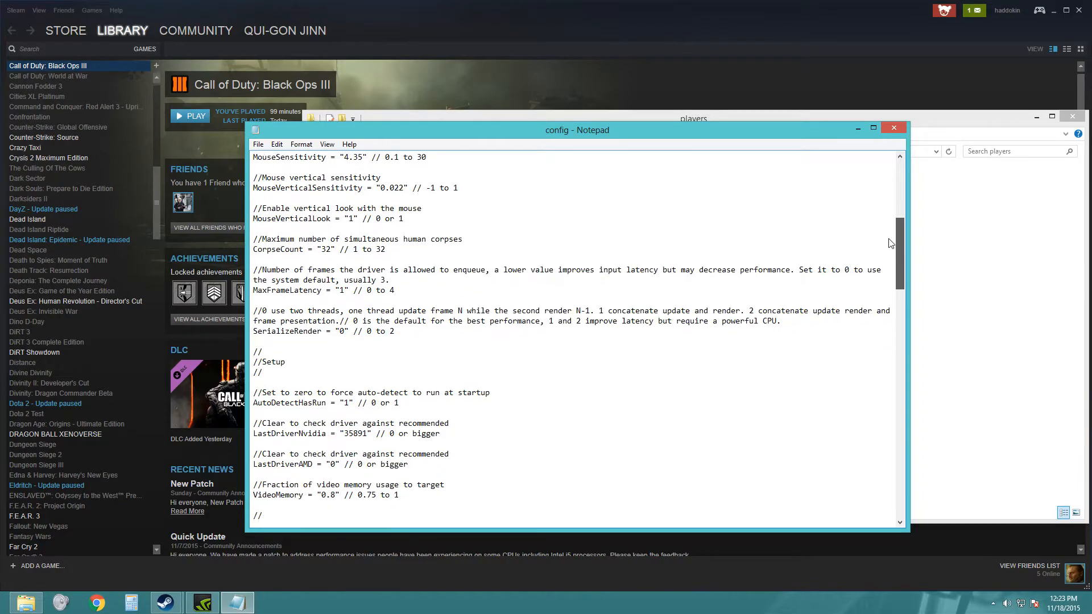
scroll("down", 3)
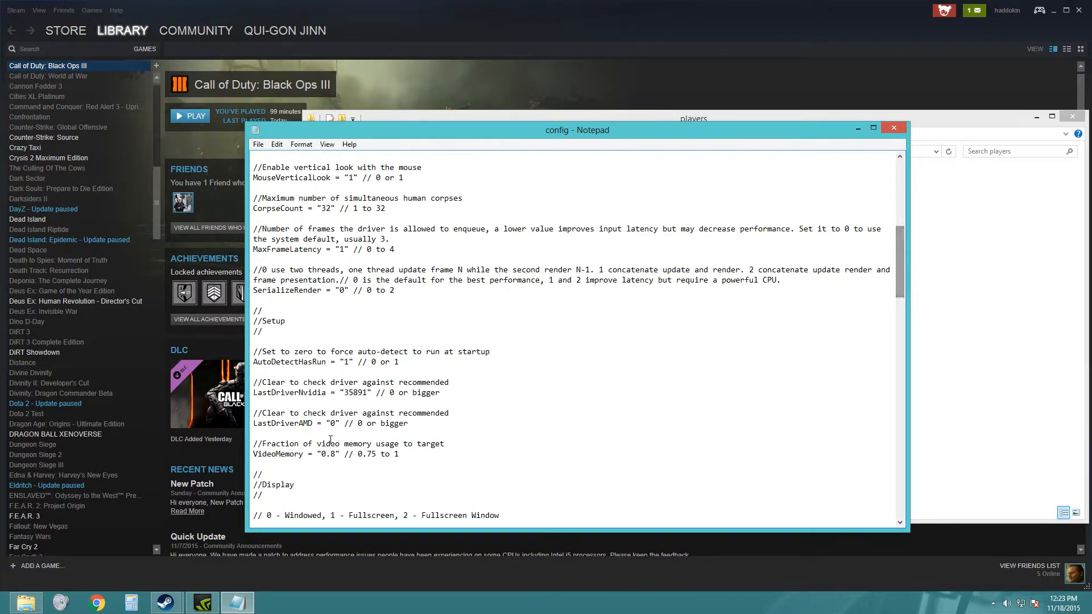
left_click_drag(284, 444, 385, 444)
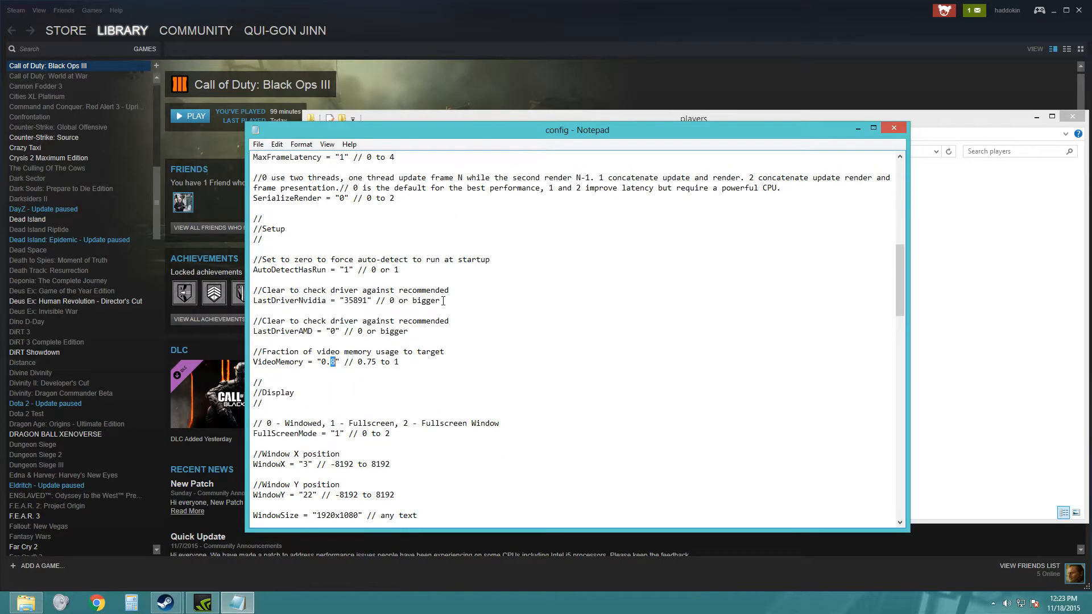
scroll("down", 3)
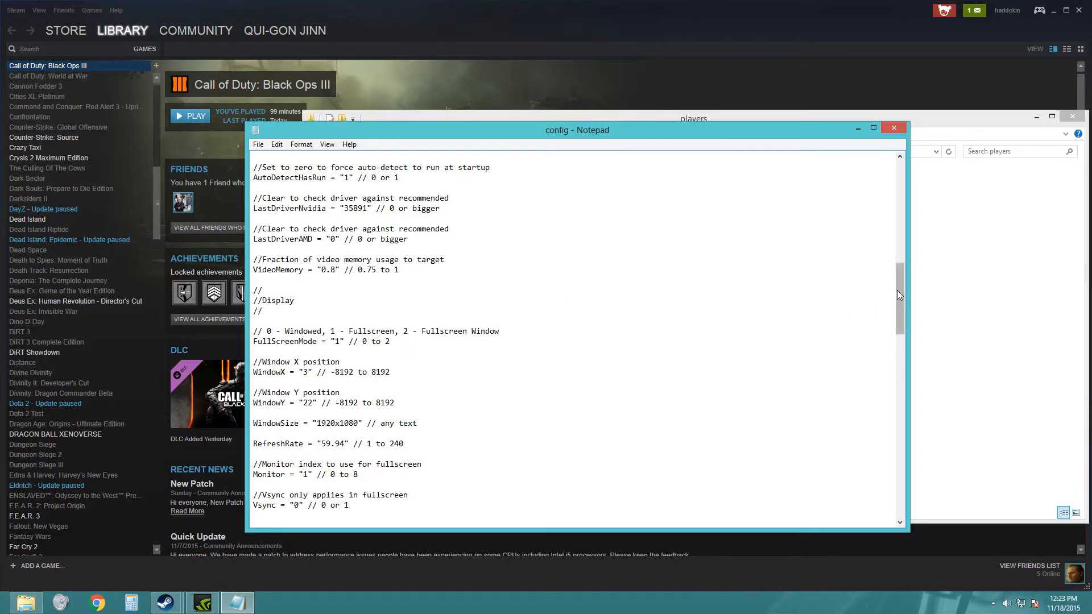
scroll("down", 3)
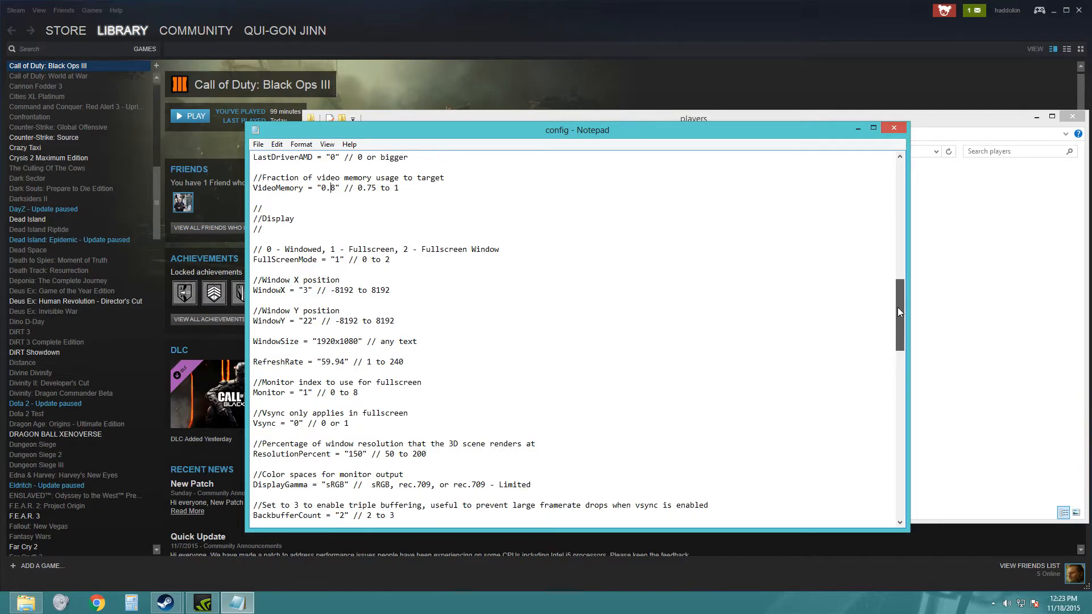
scroll("down", 3)
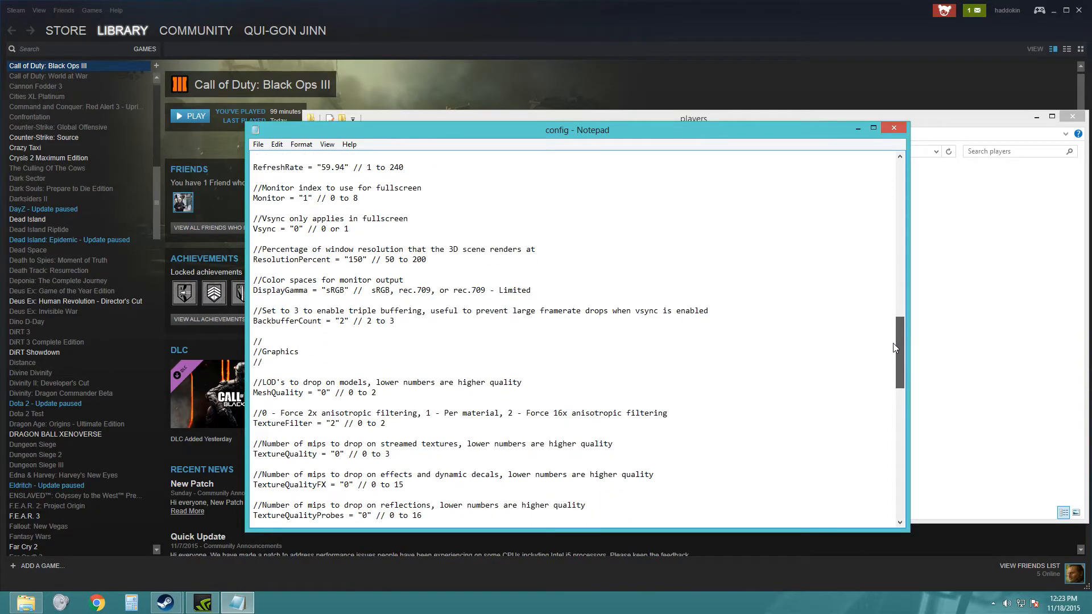
scroll("down", 3)
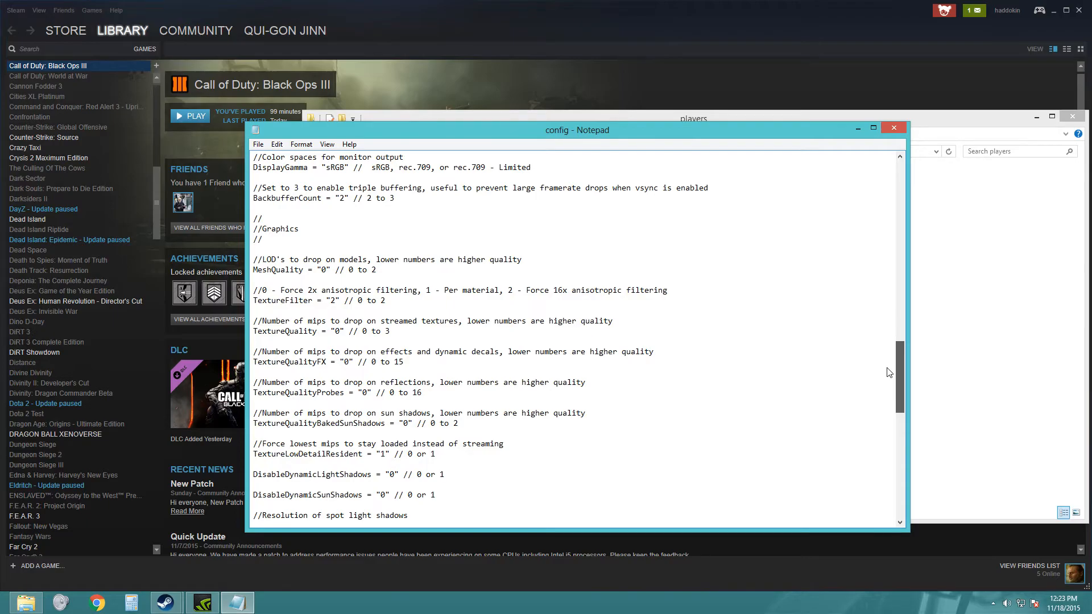
scroll("down", 3)
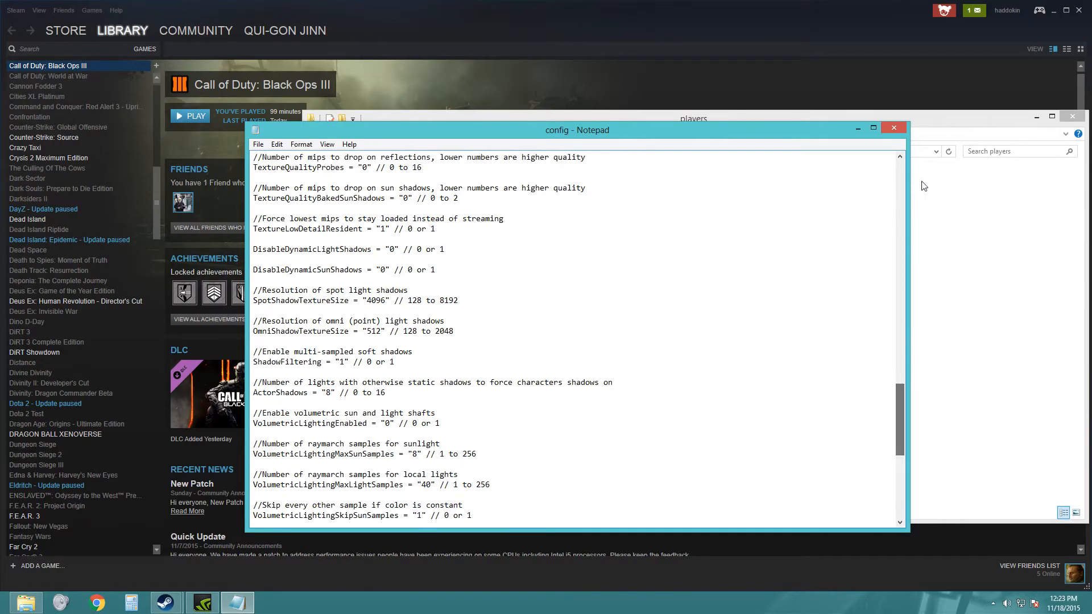